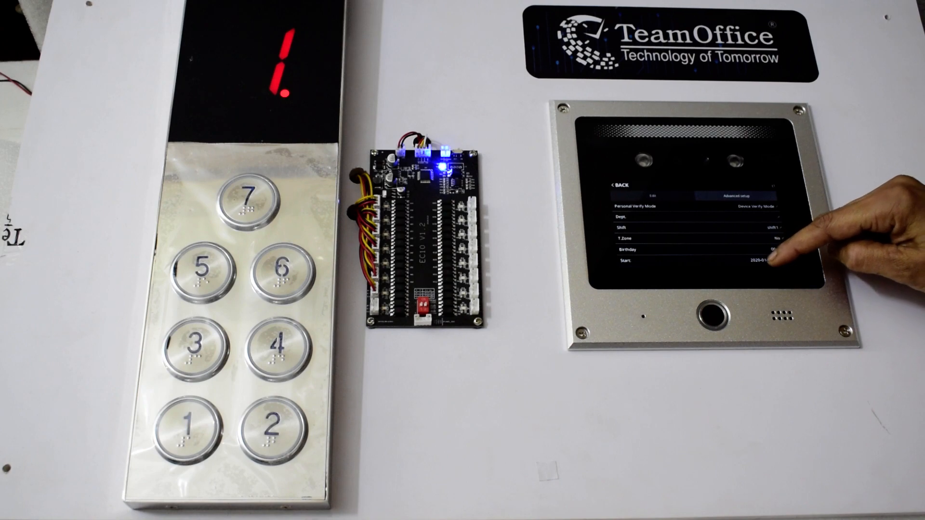
# - Verify user ID 1 by fingerprint on the home screen, sending the lift to floor 2
pyautogui.click(779, 247)
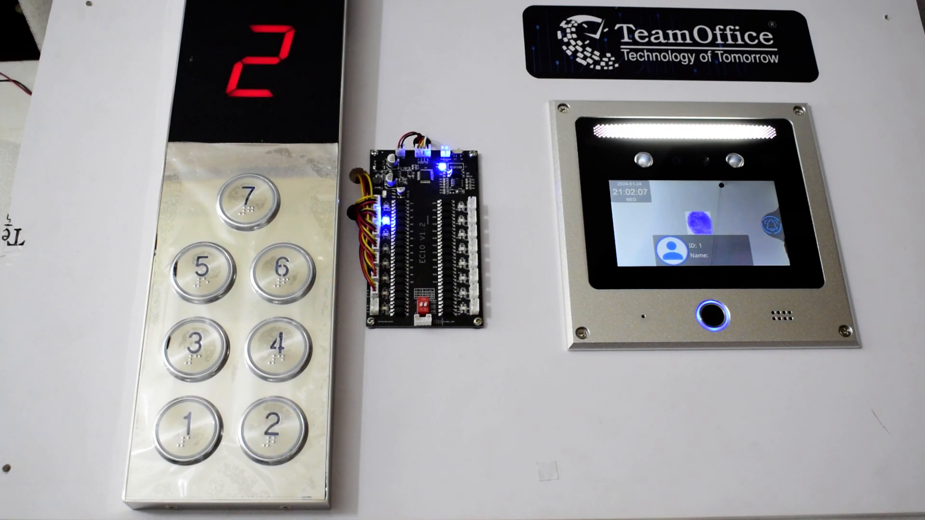